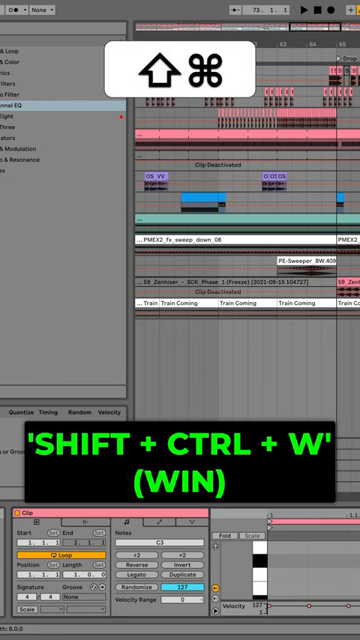
- Open a second Live window showing the mixer channels for the Kick, Snare, Clap and Hats tracks
{"action": "key", "text": "shift+ctrl+w"}
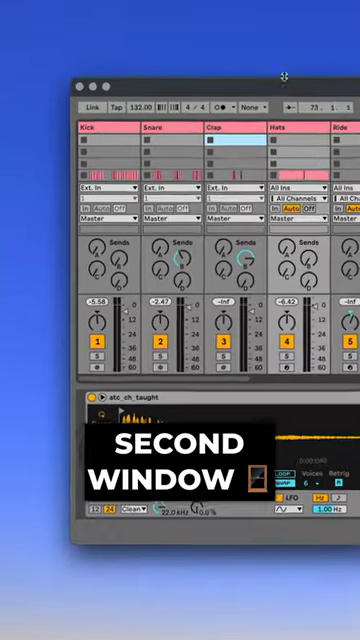